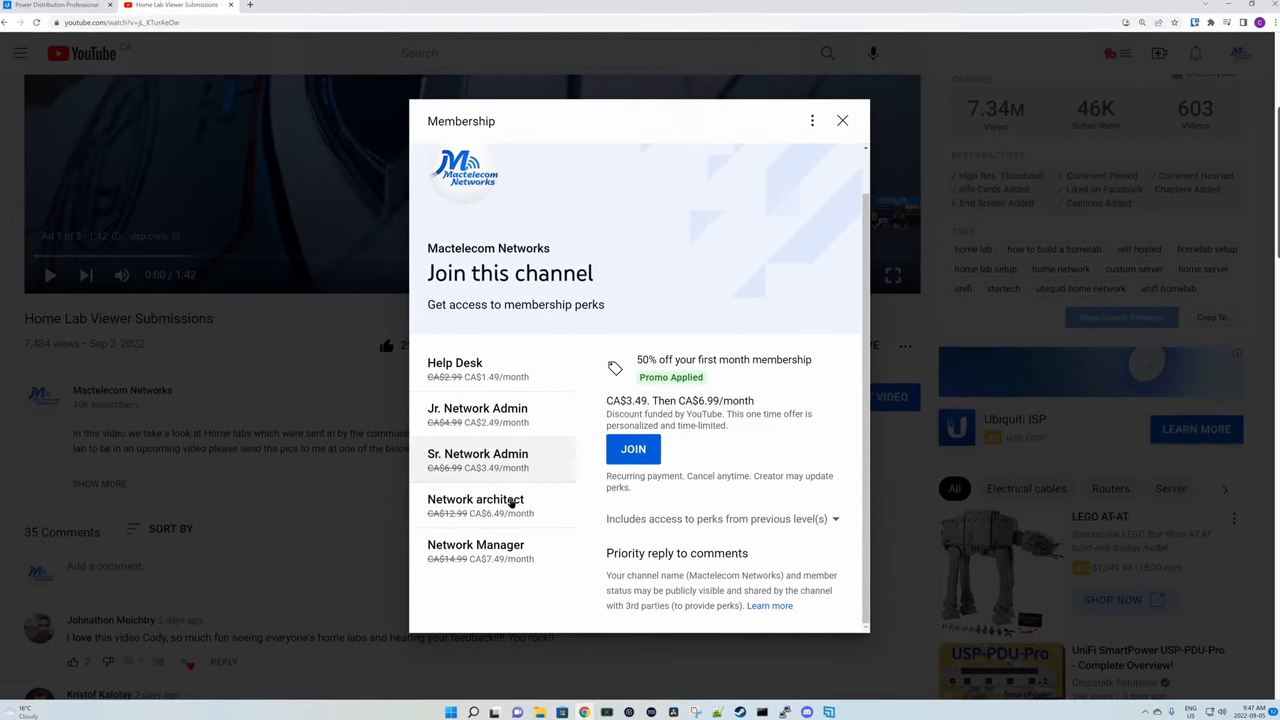
Step: Return to the store.ui.com tab with the Power Distribution Professional product page
{"action": "left_click", "coordinate": [62, 8]}
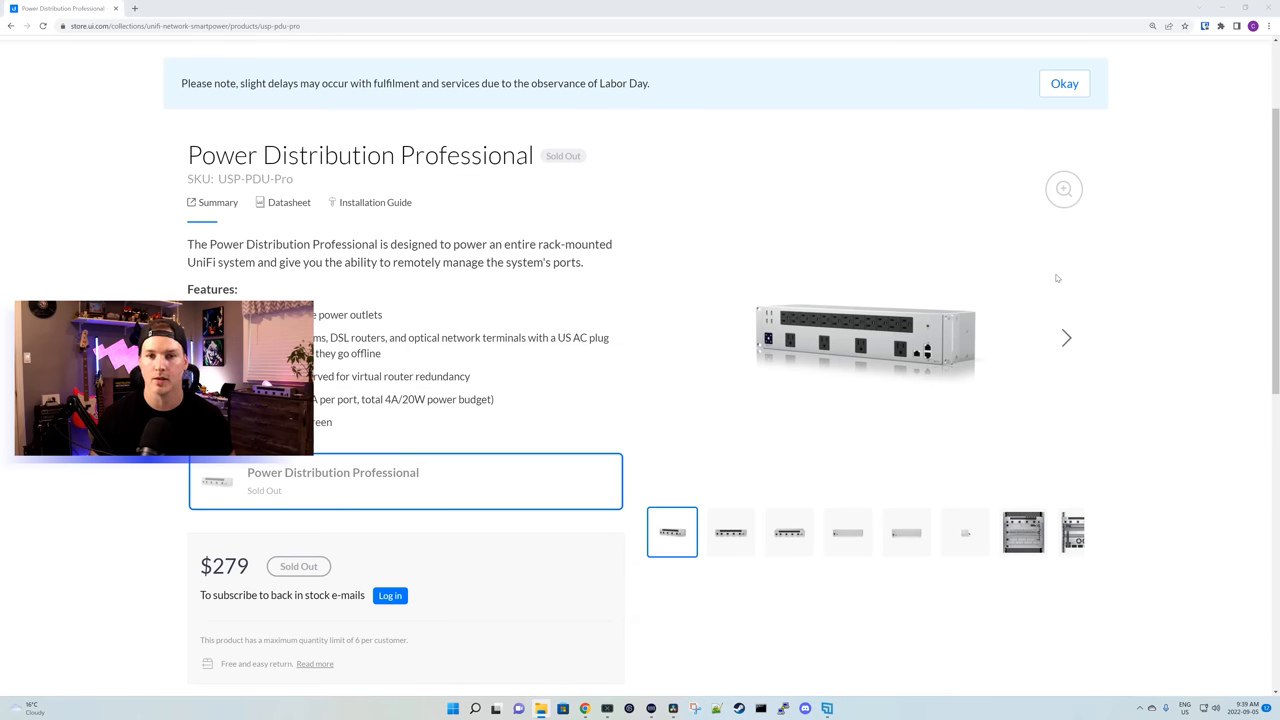
{"action": "mouse_move", "coordinate": [99, 106]}
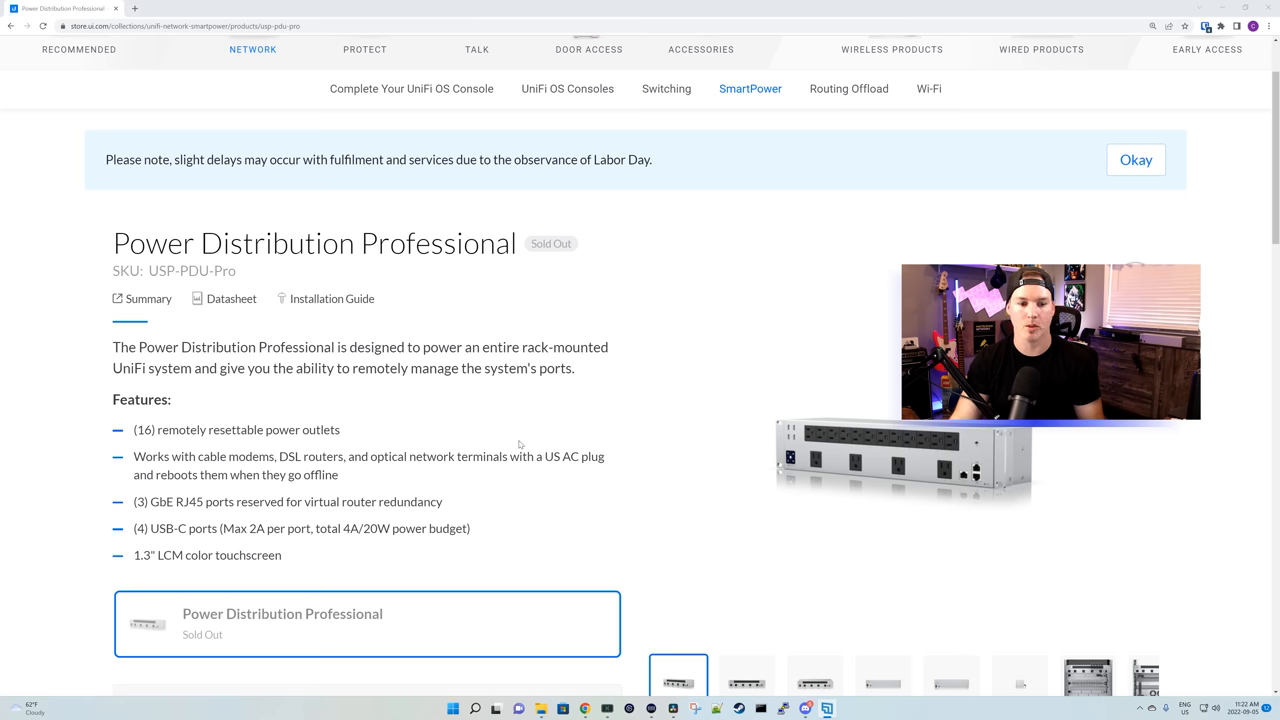
{"action": "mouse_move", "coordinate": [527, 471]}
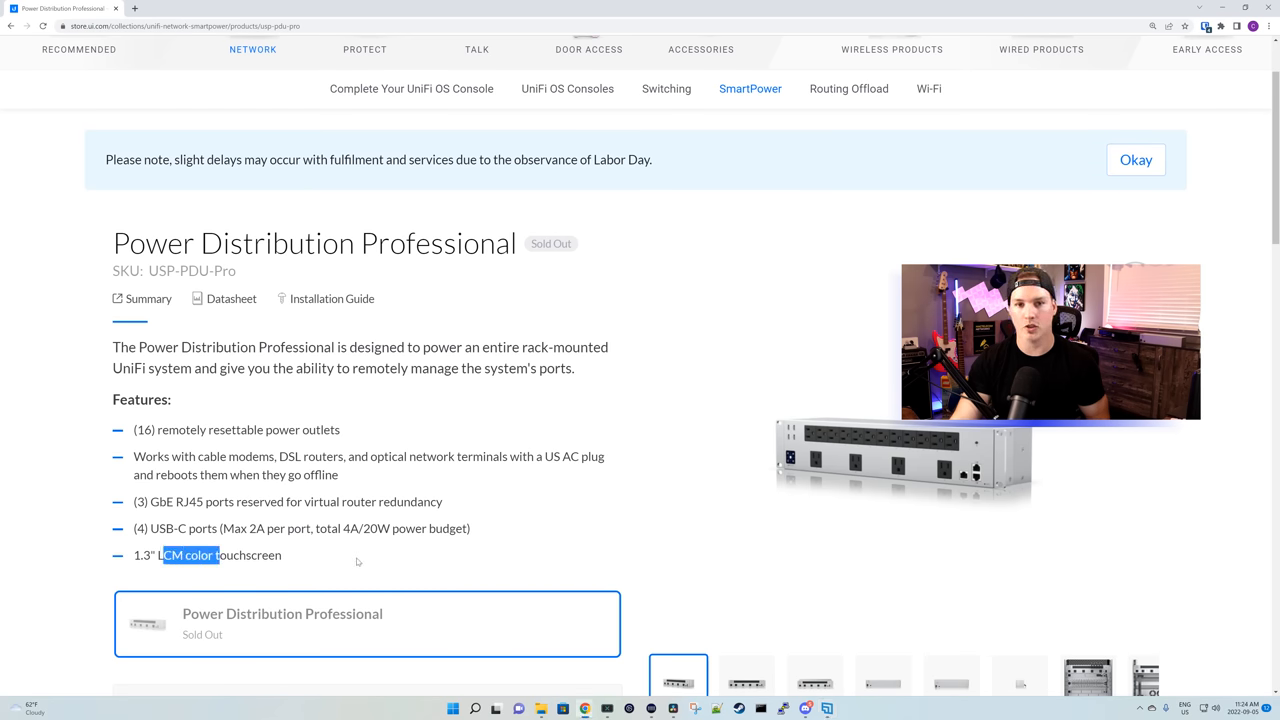
Step: Scroll down the USP-PDU-Pro product page through its feature list
{"action": "scroll", "scroll_direction": "down", "scroll_amount": 3}
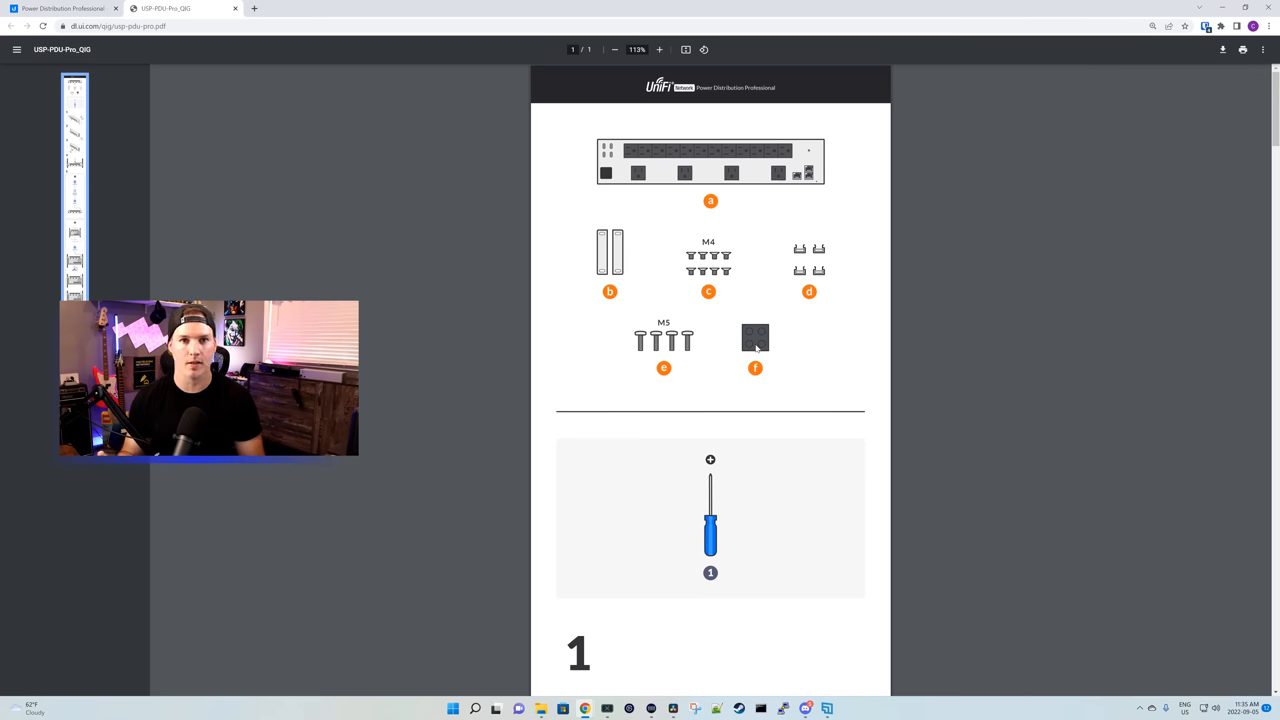
Step: Scroll through the guide's mounting and connection steps and enlarge the rack-layout diagram
{"action": "scroll", "scroll_direction": "down", "scroll_amount": 3}
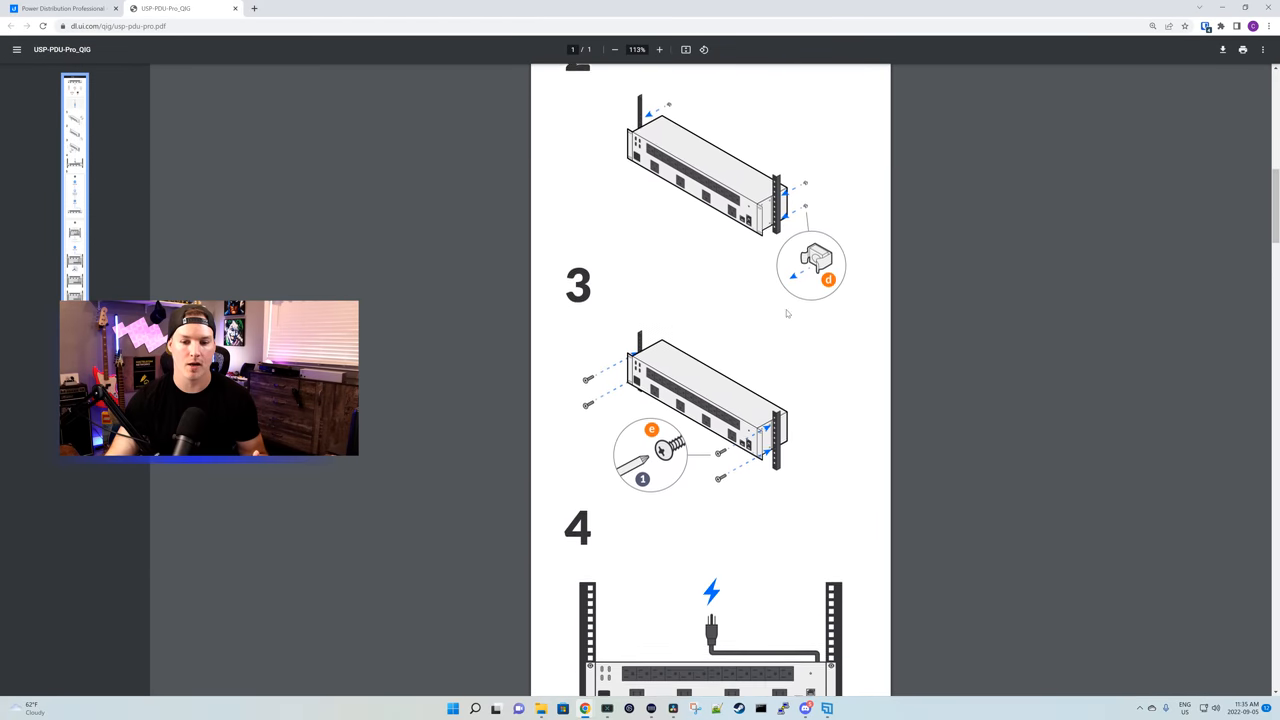
{"action": "scroll", "scroll_direction": "down", "scroll_amount": 3}
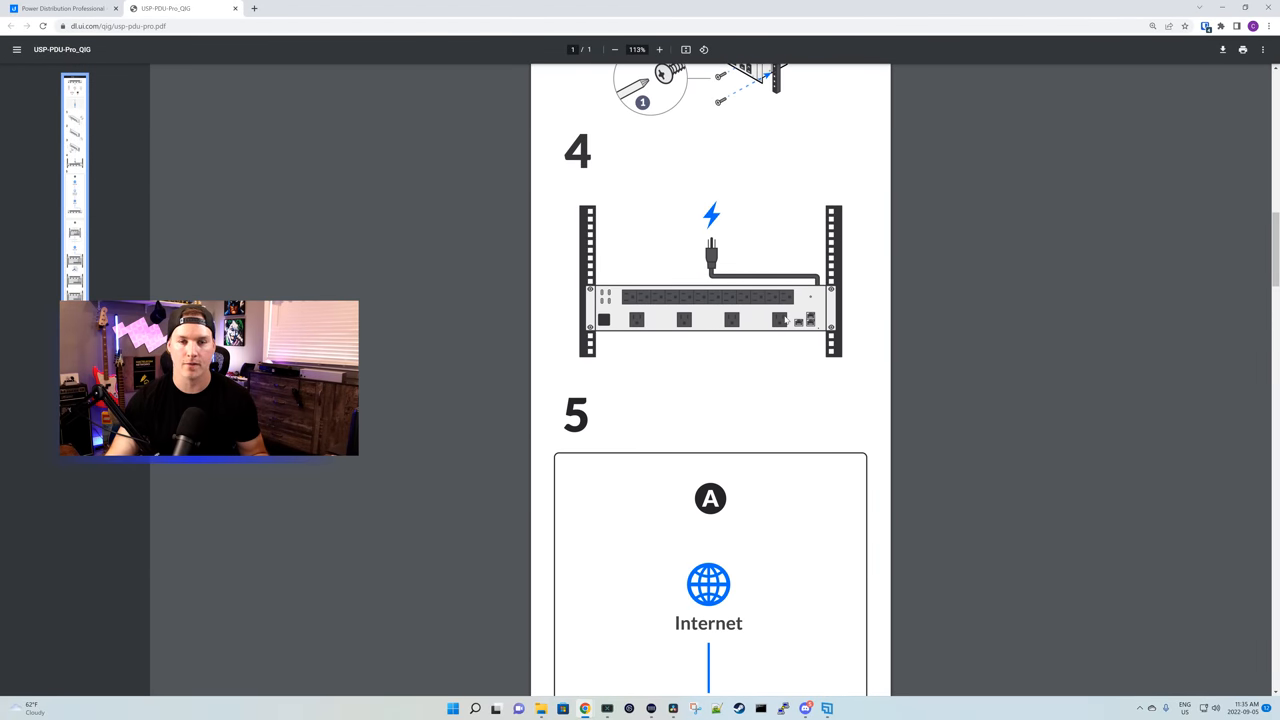
{"action": "scroll", "scroll_direction": "down", "scroll_amount": 3}
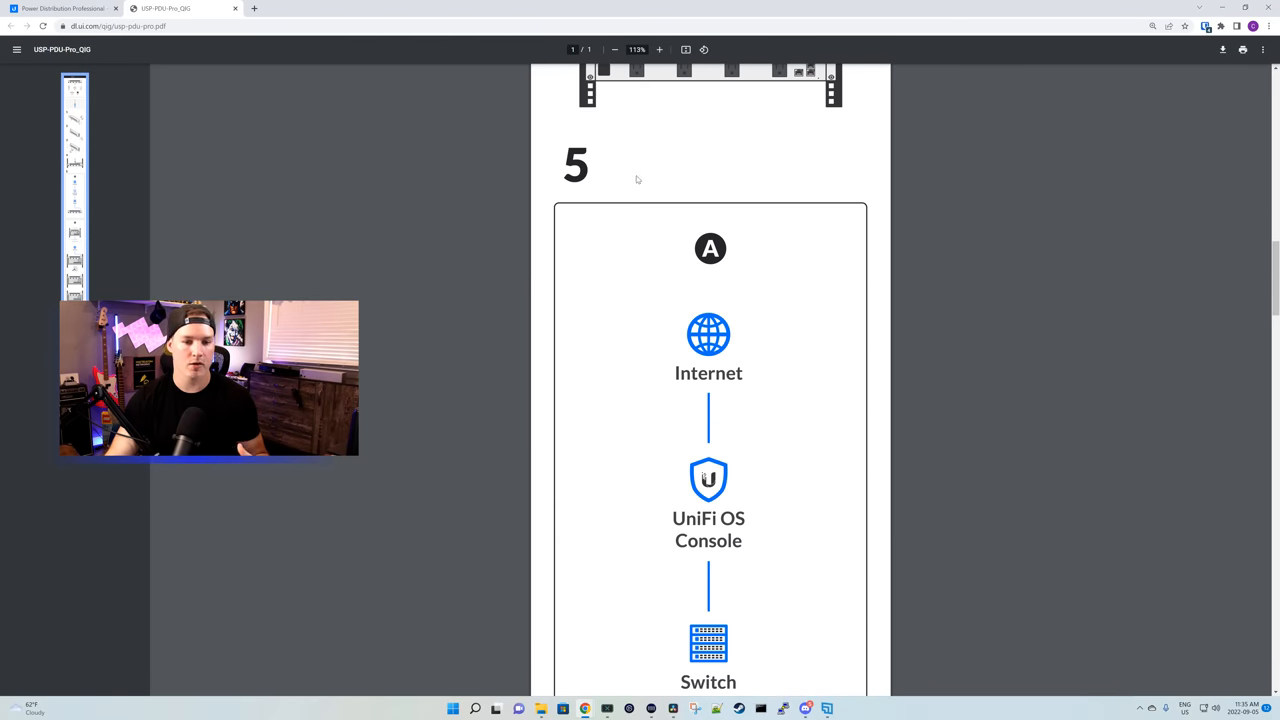
{"action": "mouse_move", "coordinate": [703, 242]}
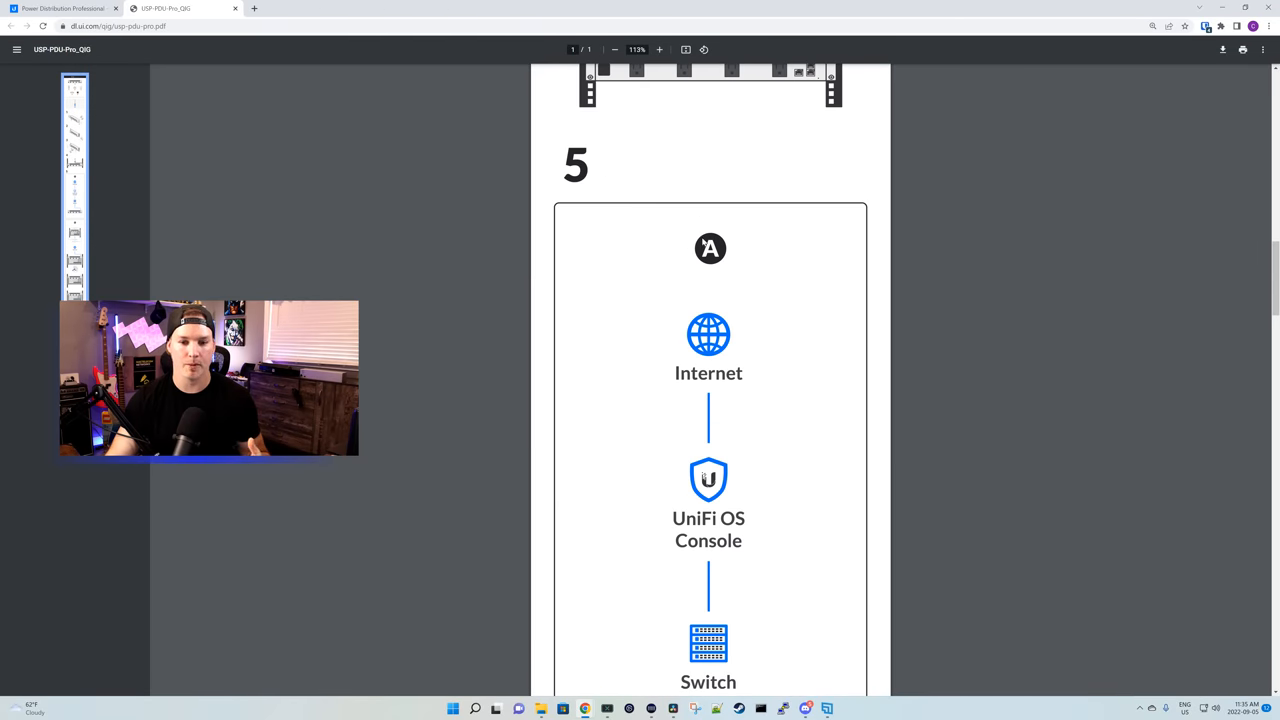
{"action": "scroll", "scroll_direction": "down", "scroll_amount": 3}
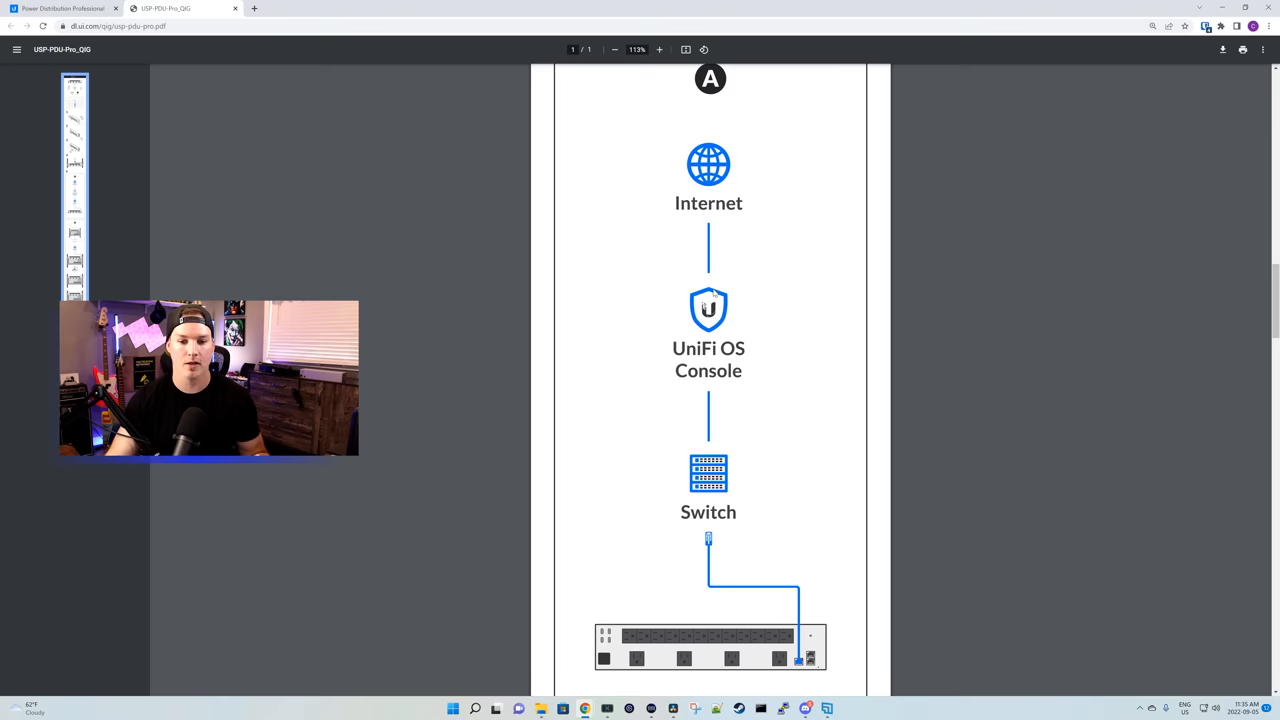
{"action": "scroll", "scroll_direction": "down", "scroll_amount": 3}
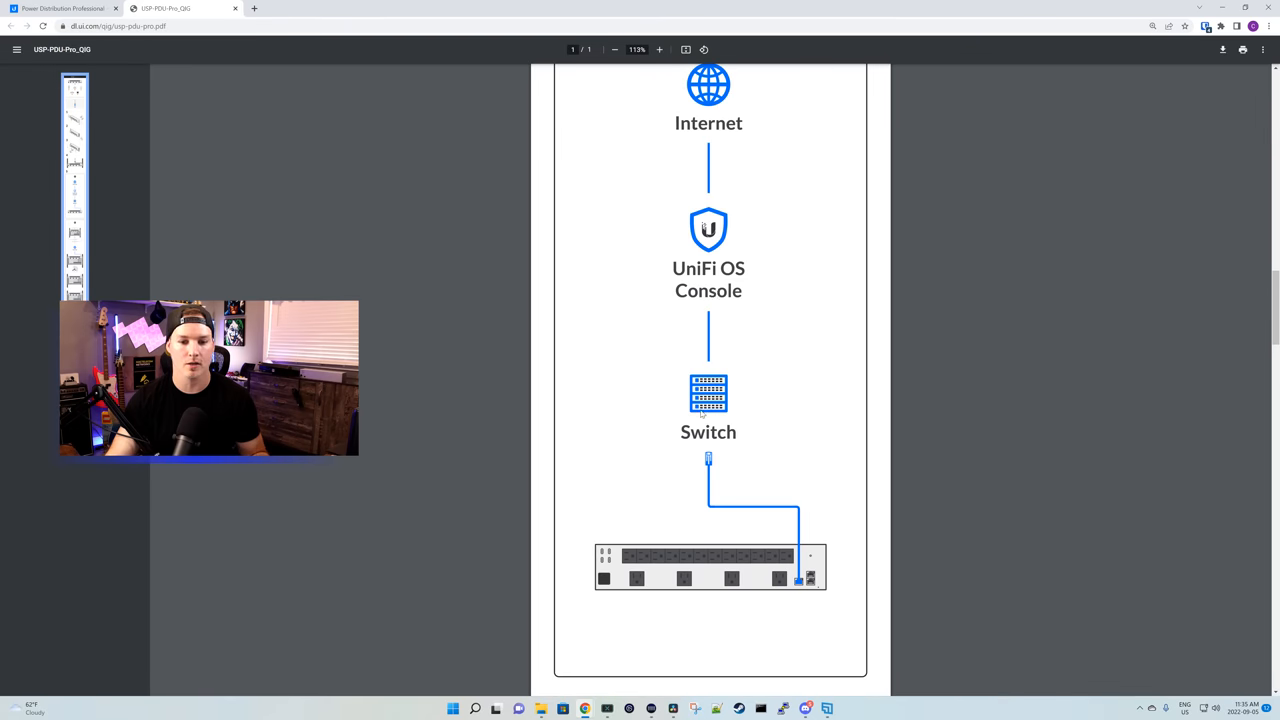
{"action": "scroll", "scroll_direction": "down", "scroll_amount": 3}
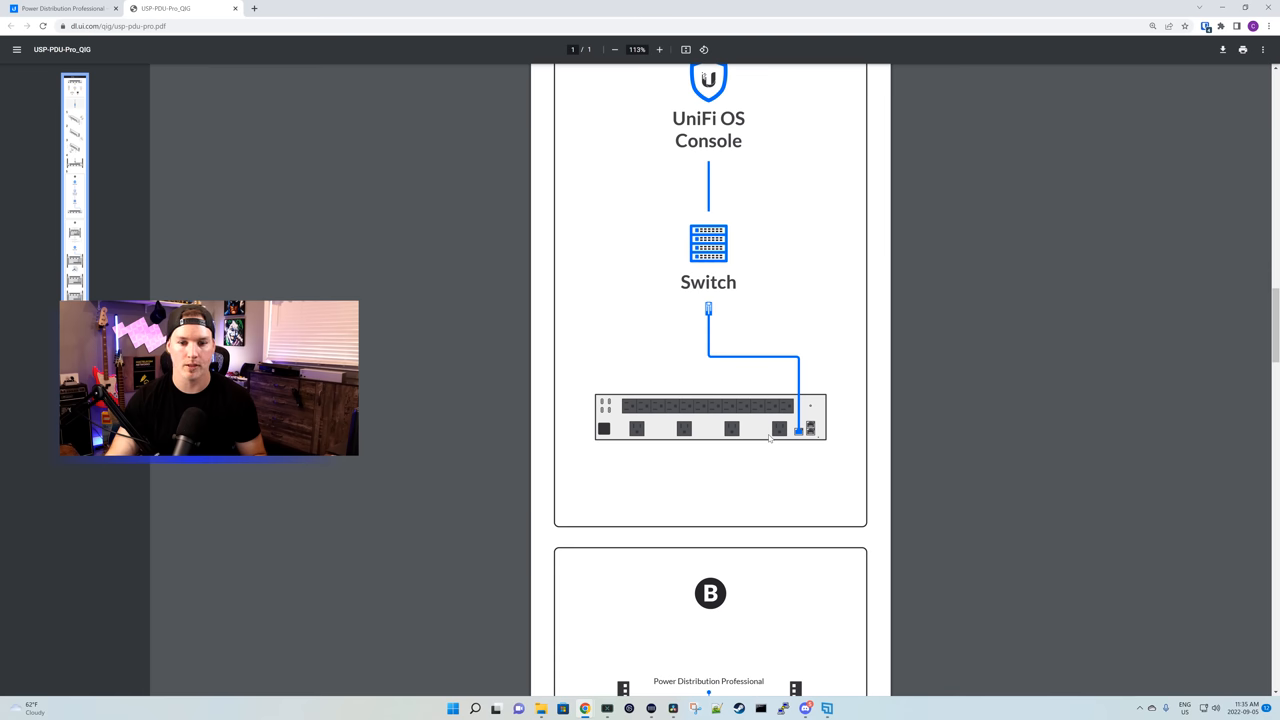
{"action": "left_click", "coordinate": [659, 49]}
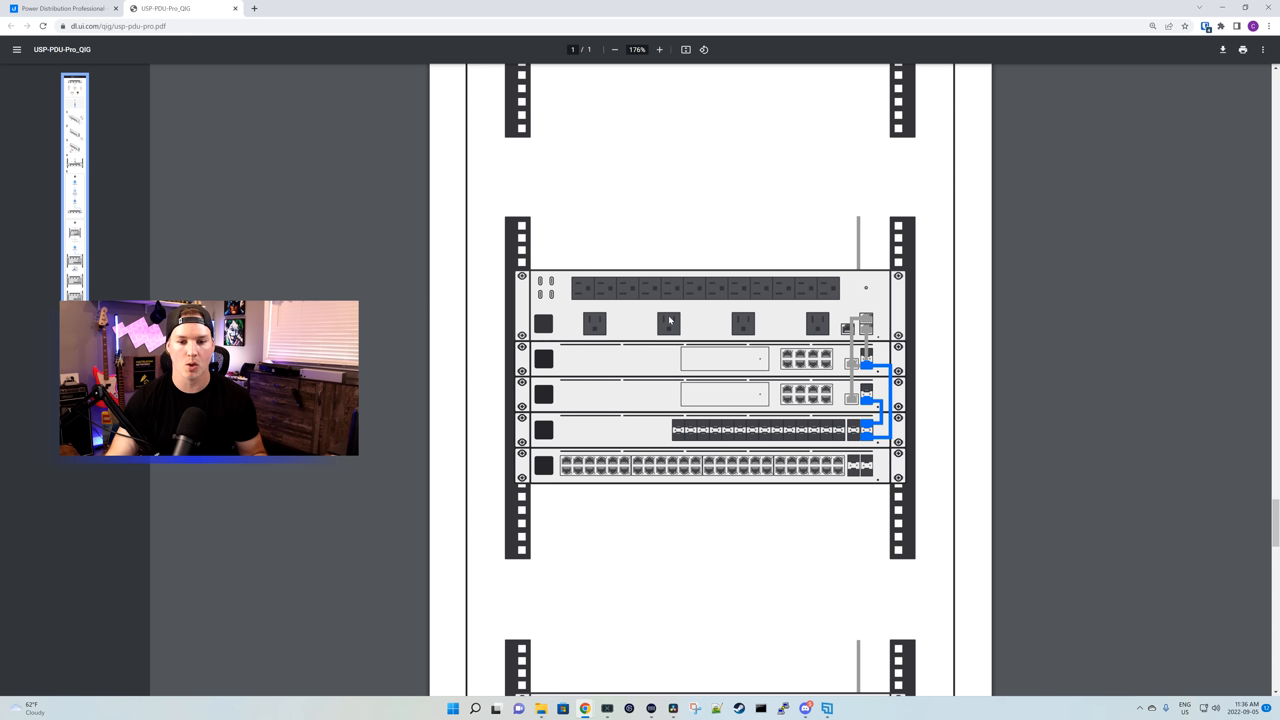
{"action": "mouse_move", "coordinate": [637, 374]}
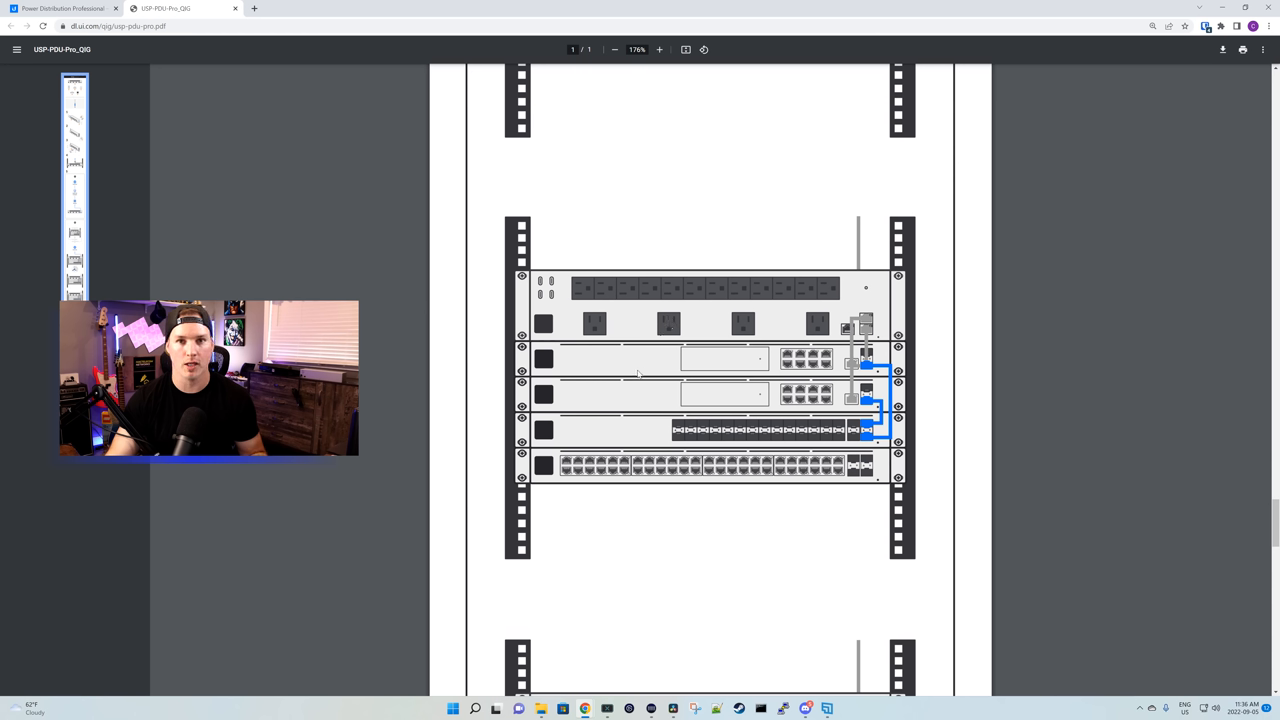
{"action": "mouse_move", "coordinate": [655, 435]}
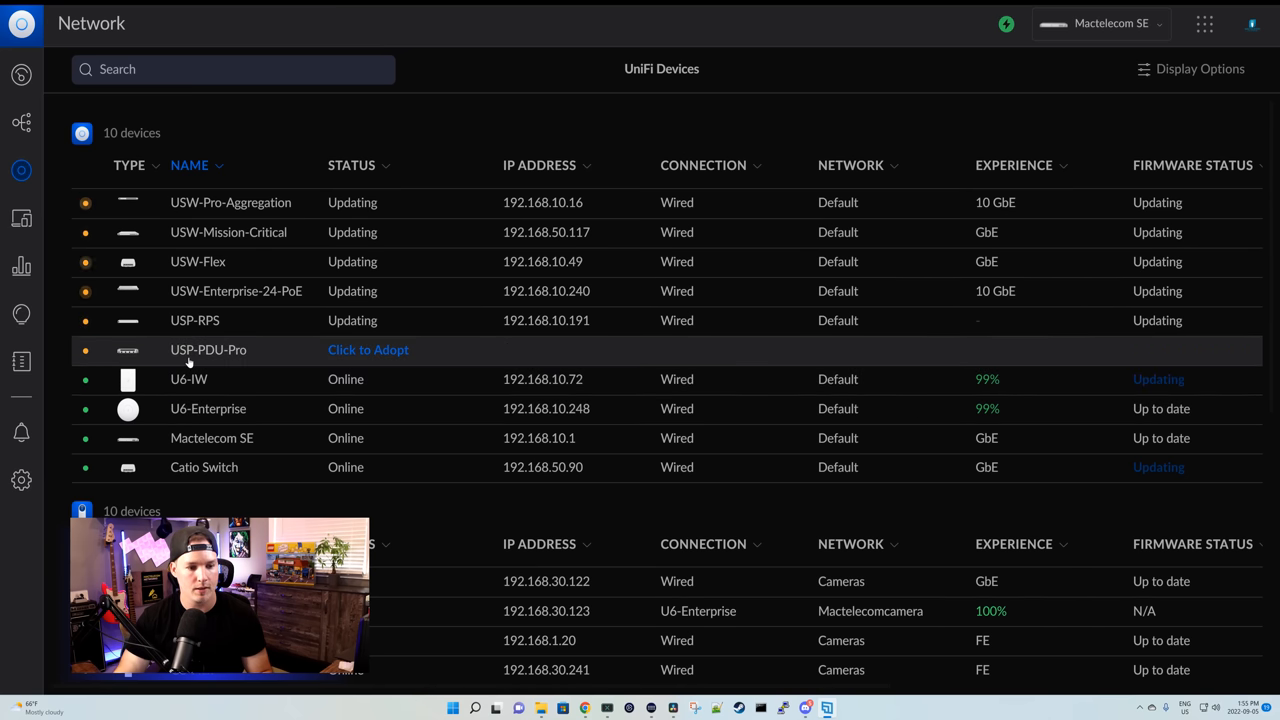
{"action": "mouse_move", "coordinate": [351, 363]}
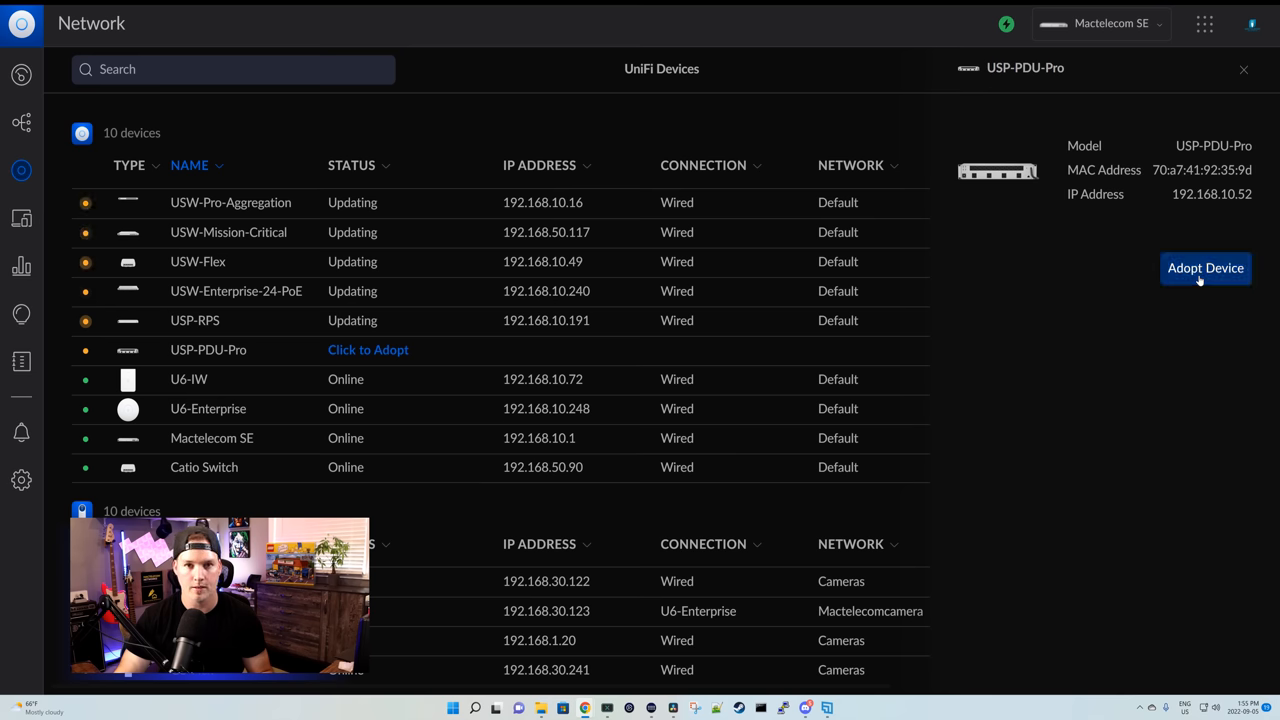
Step: Adopt the USP-PDU-Pro and open its device details overview
{"action": "left_click", "coordinate": [1205, 268]}
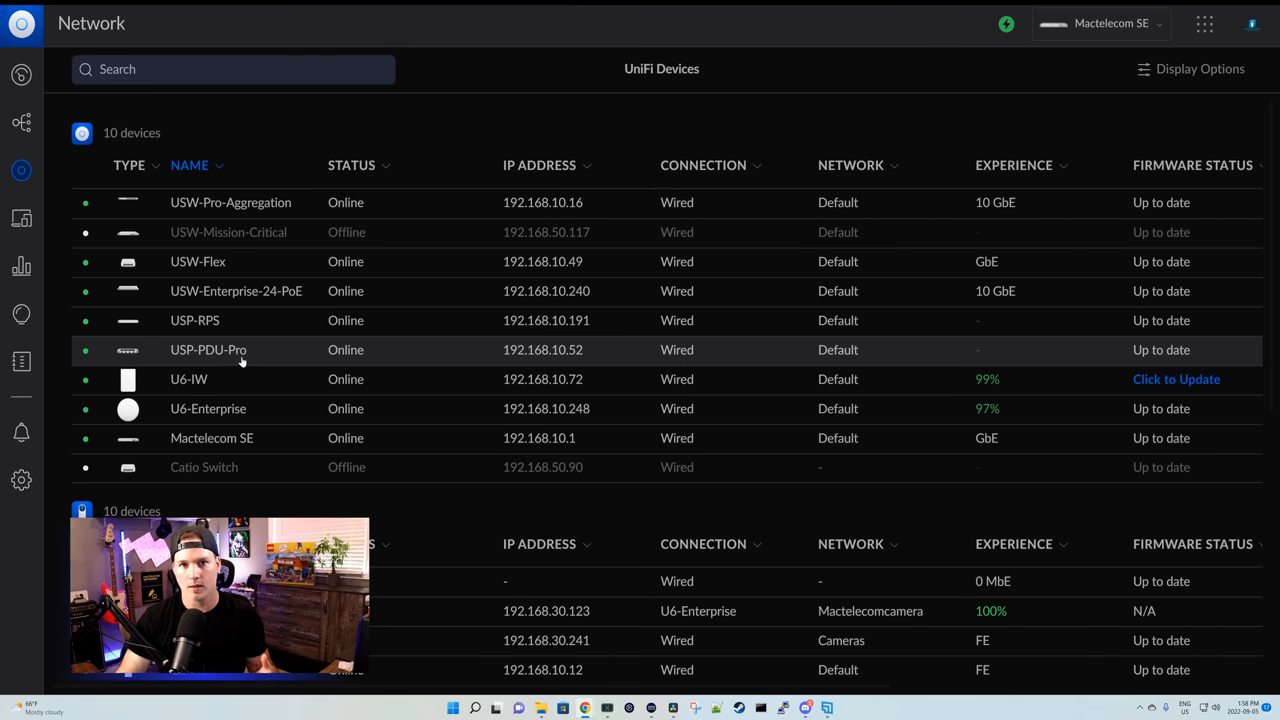
{"action": "left_click", "coordinate": [208, 349]}
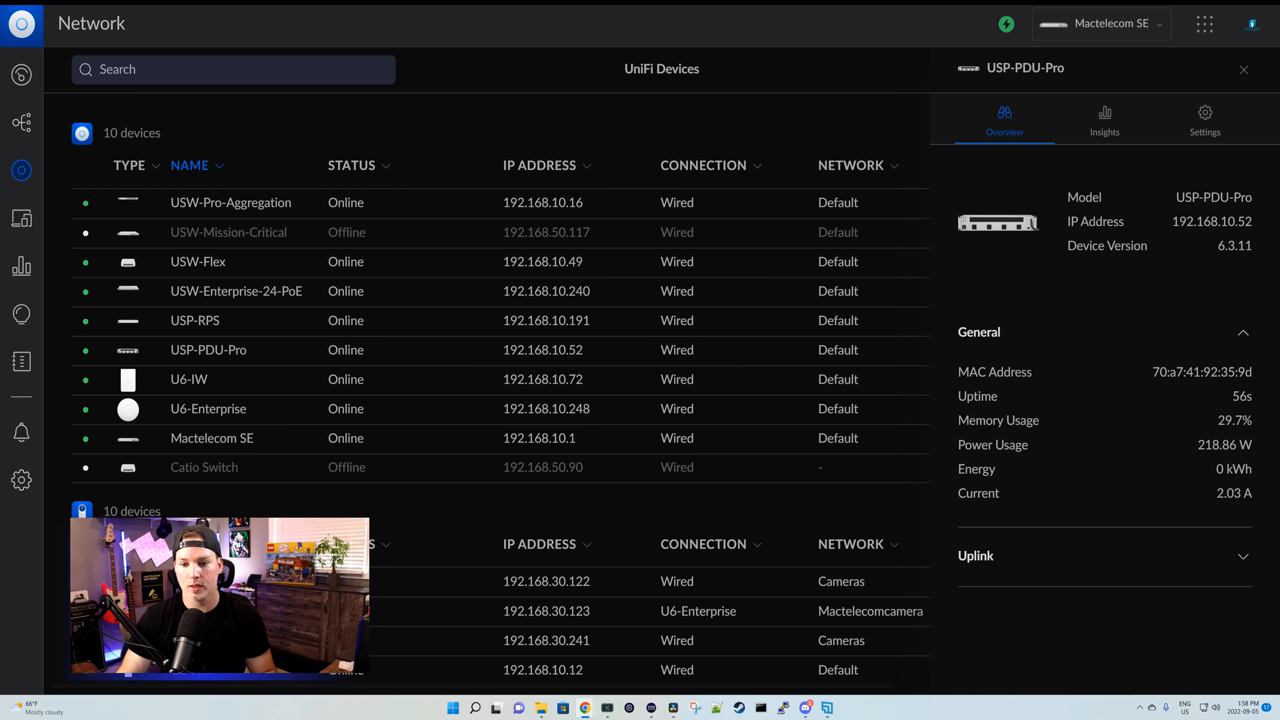
{"action": "mouse_move", "coordinate": [1100, 237]}
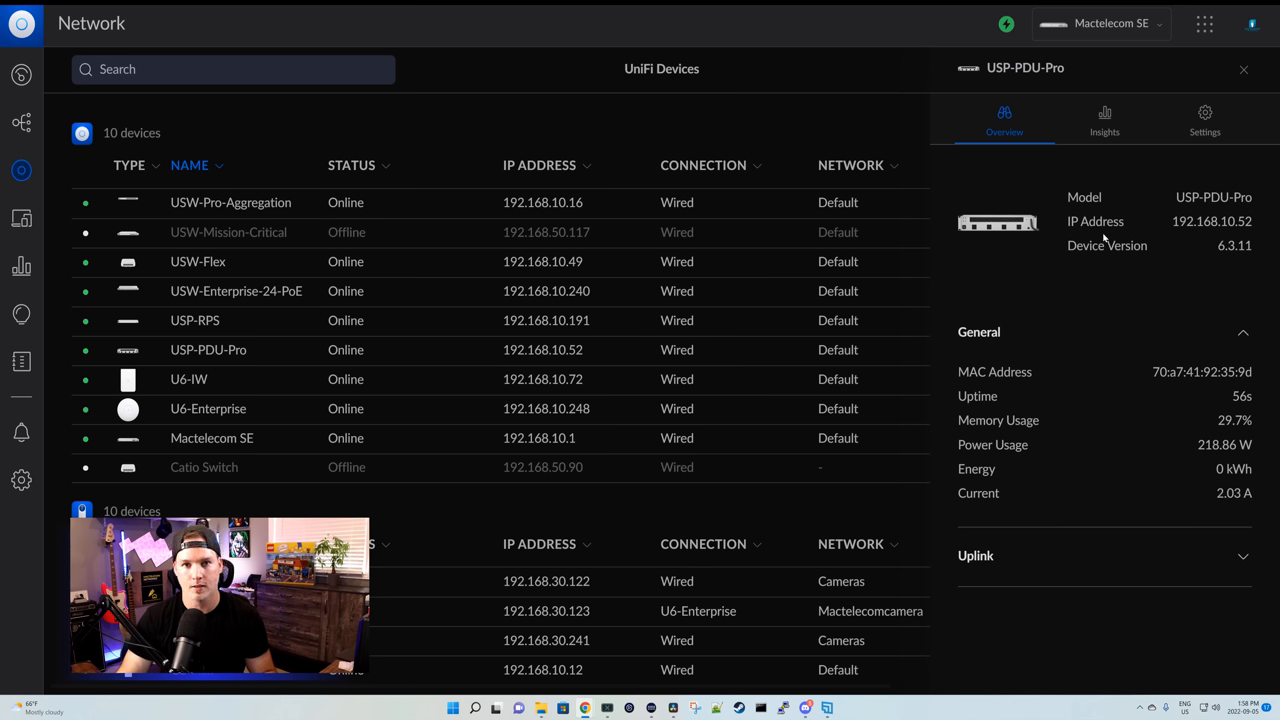
{"action": "mouse_move", "coordinate": [1024, 399]}
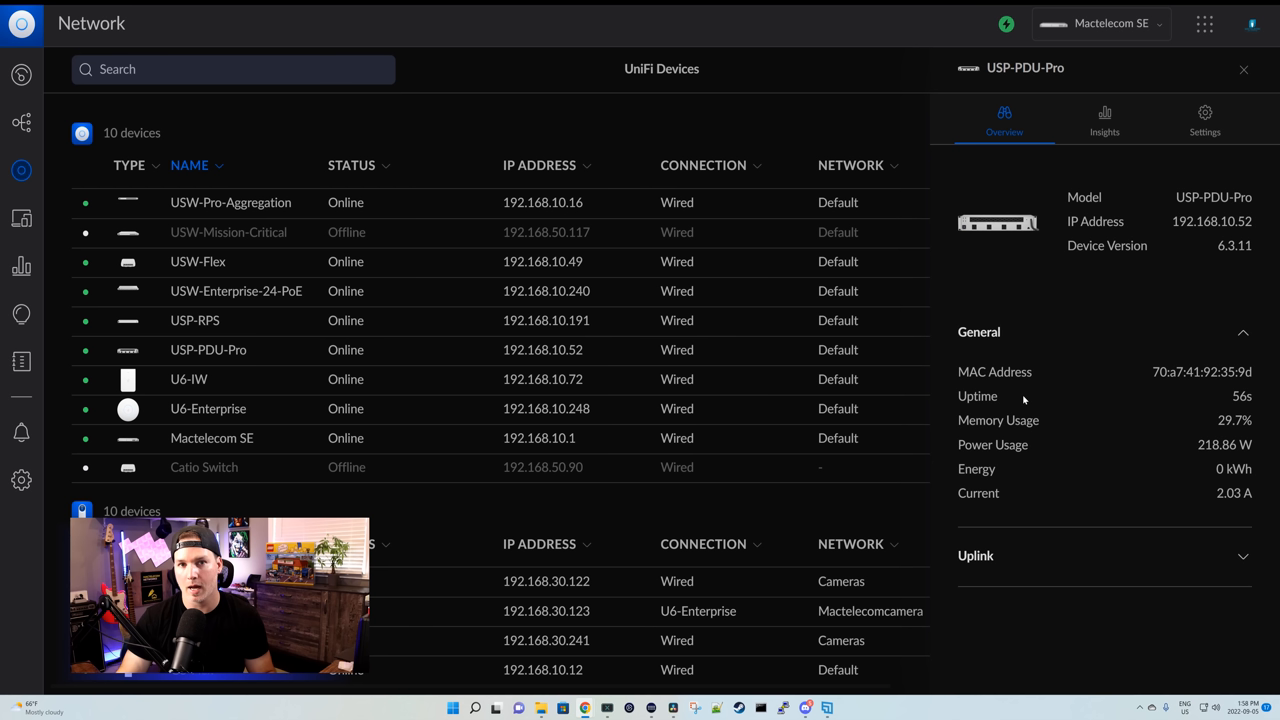
{"action": "mouse_move", "coordinate": [1024, 418]}
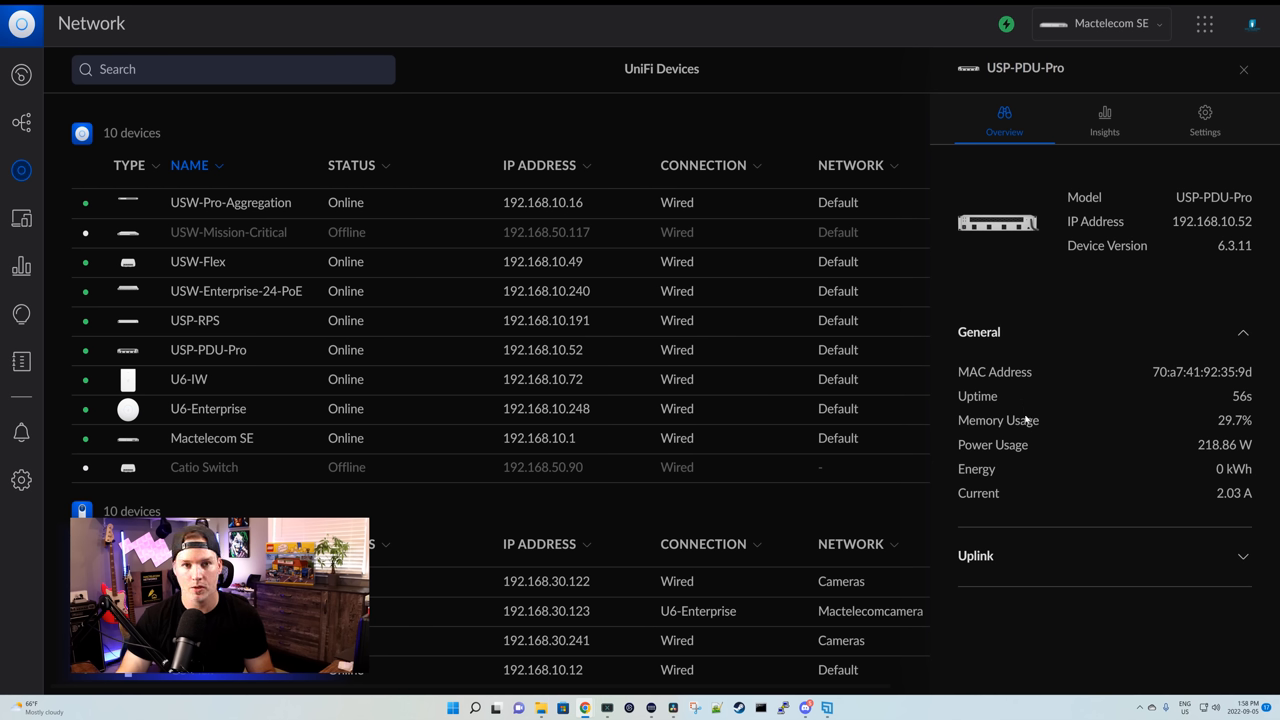
{"action": "mouse_move", "coordinate": [1167, 457]}
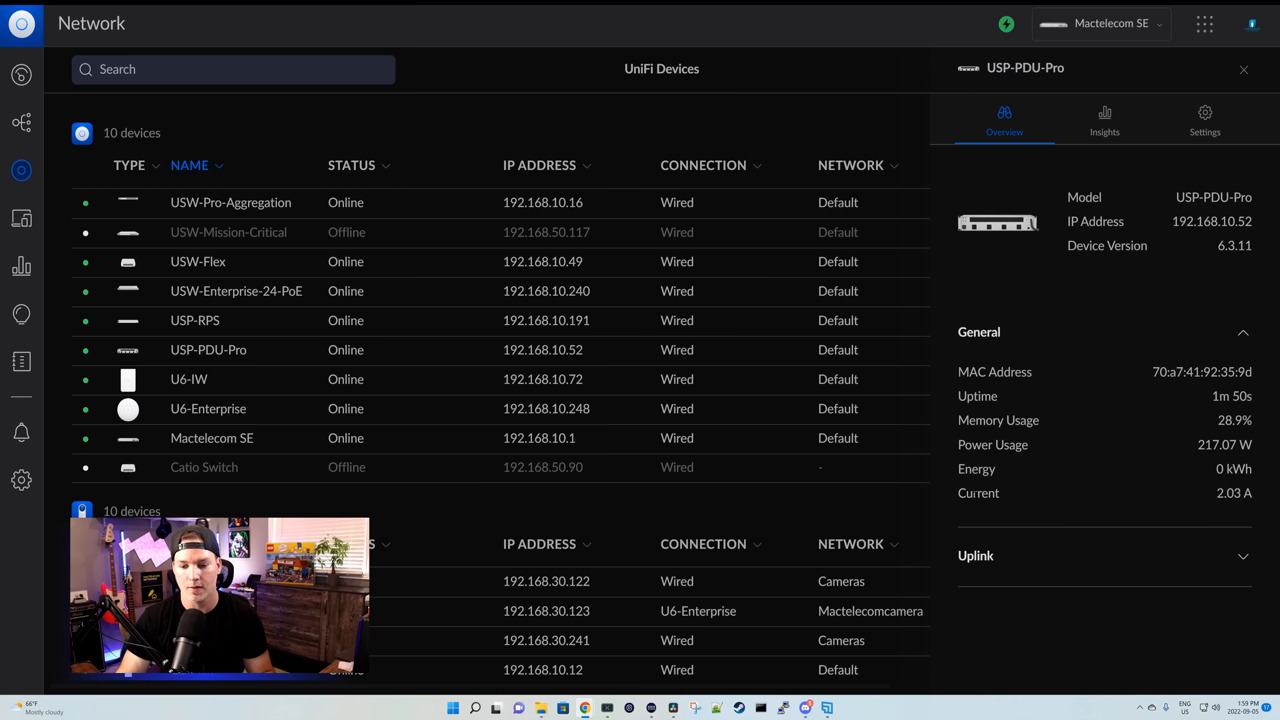
{"action": "mouse_move", "coordinate": [1050, 540]}
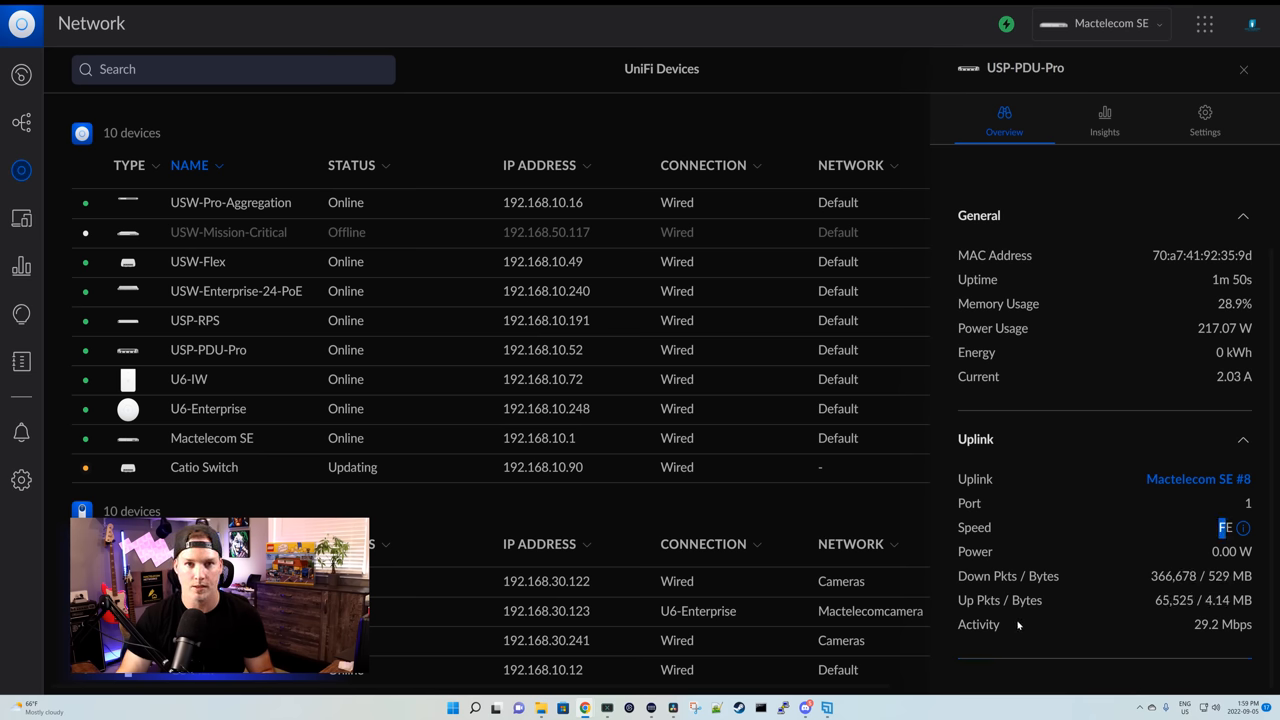
Step: Show the USP-PDU-Pro Insights tab with power utilization of 218.36 W of 1875 W
{"action": "left_click", "coordinate": [1104, 118]}
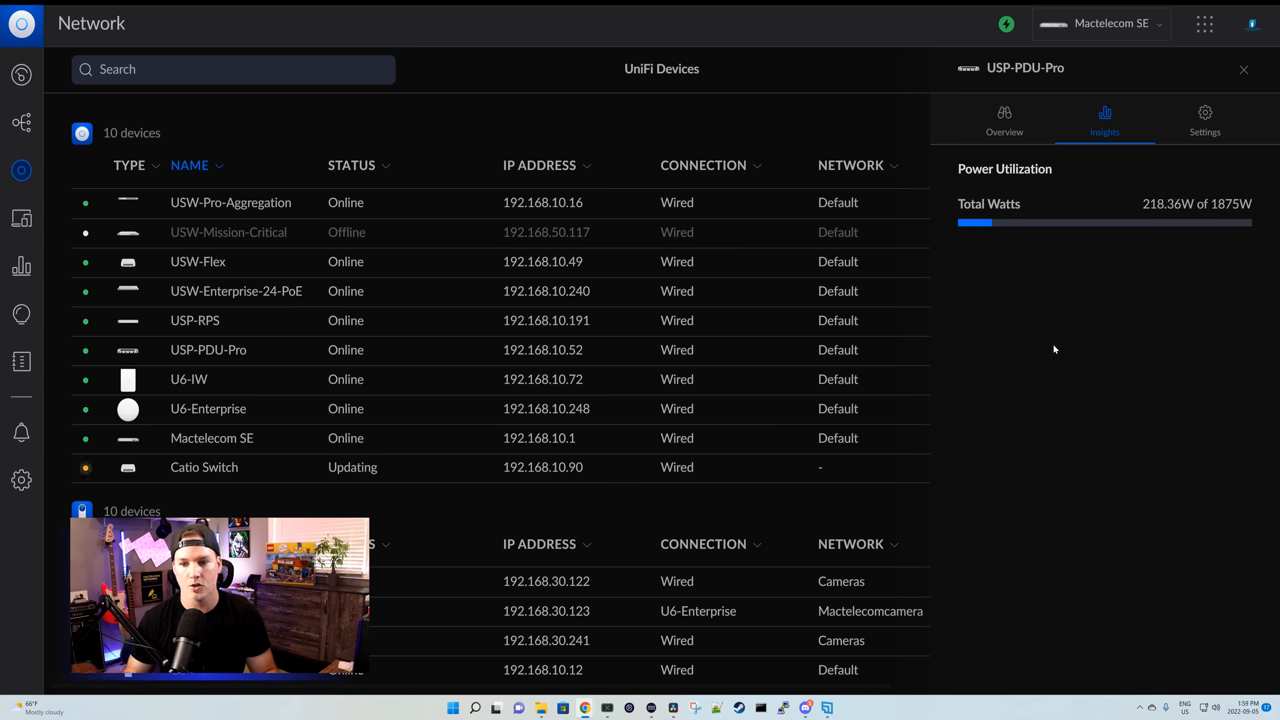
{"action": "mouse_move", "coordinate": [1144, 206]}
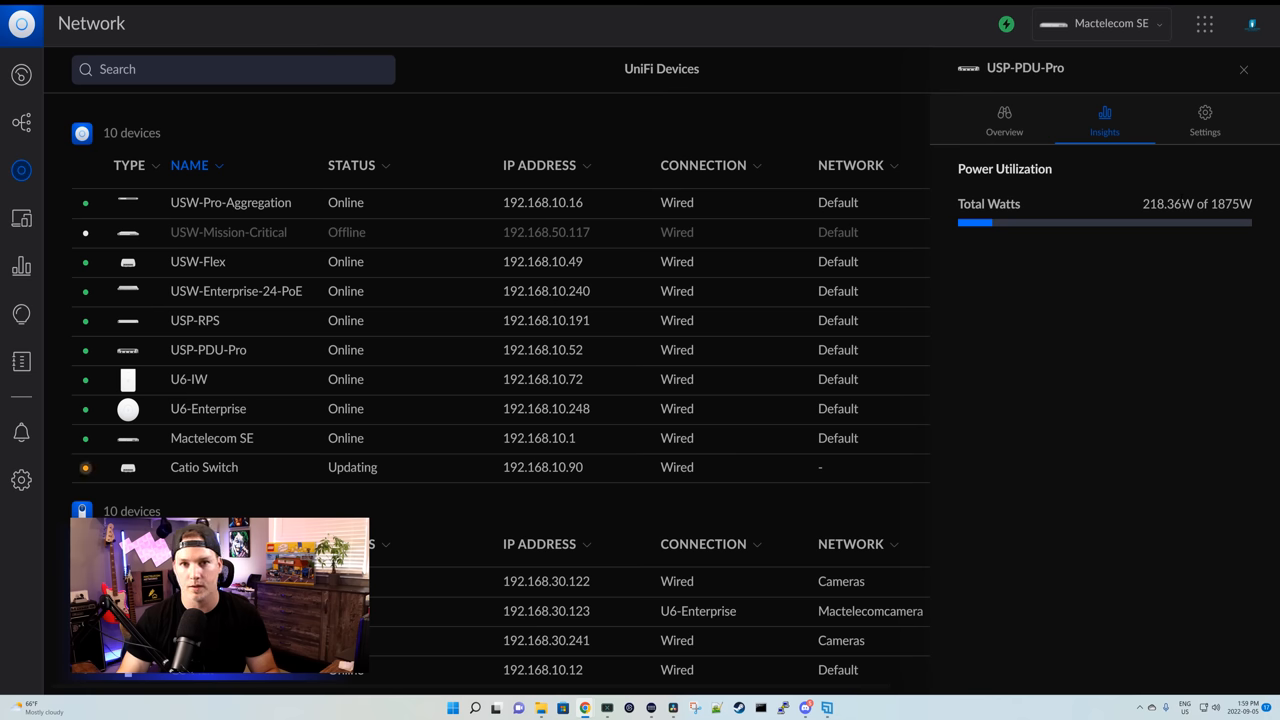
Step: Open the USP-PDU-Pro Settings tab and scroll through the outlet list
{"action": "left_click", "coordinate": [1204, 118]}
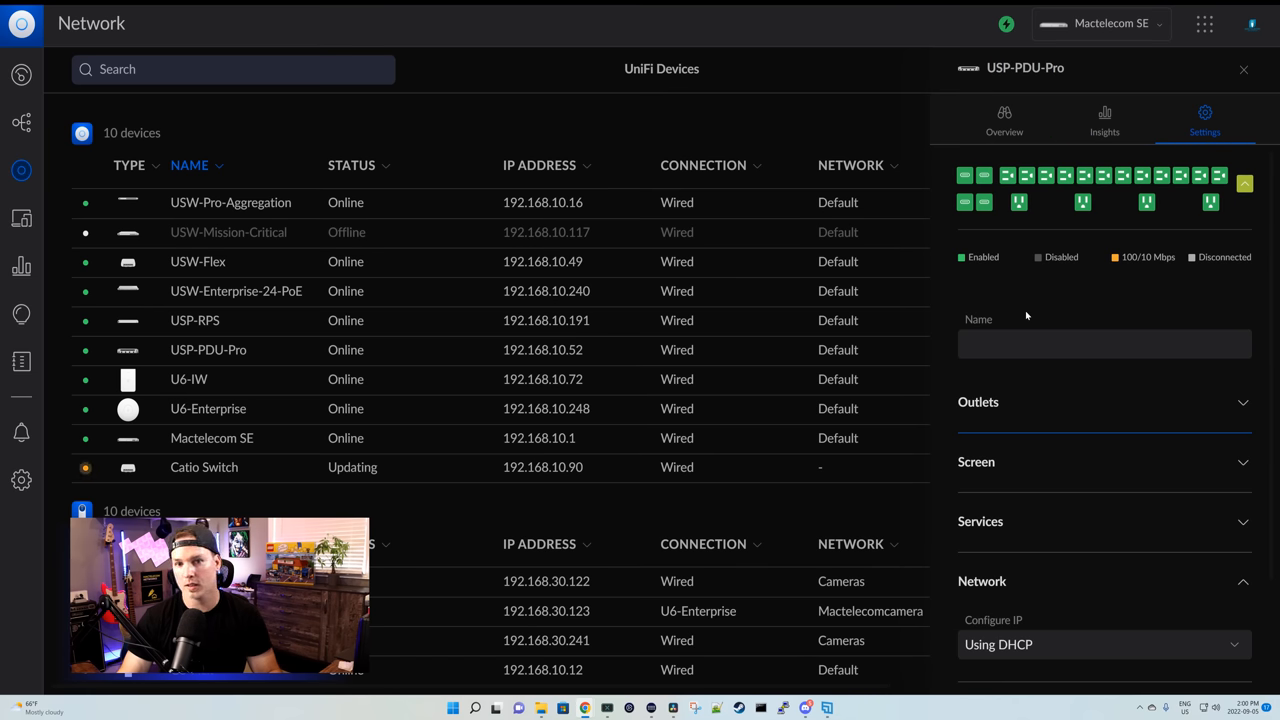
{"action": "mouse_move", "coordinate": [1005, 250]}
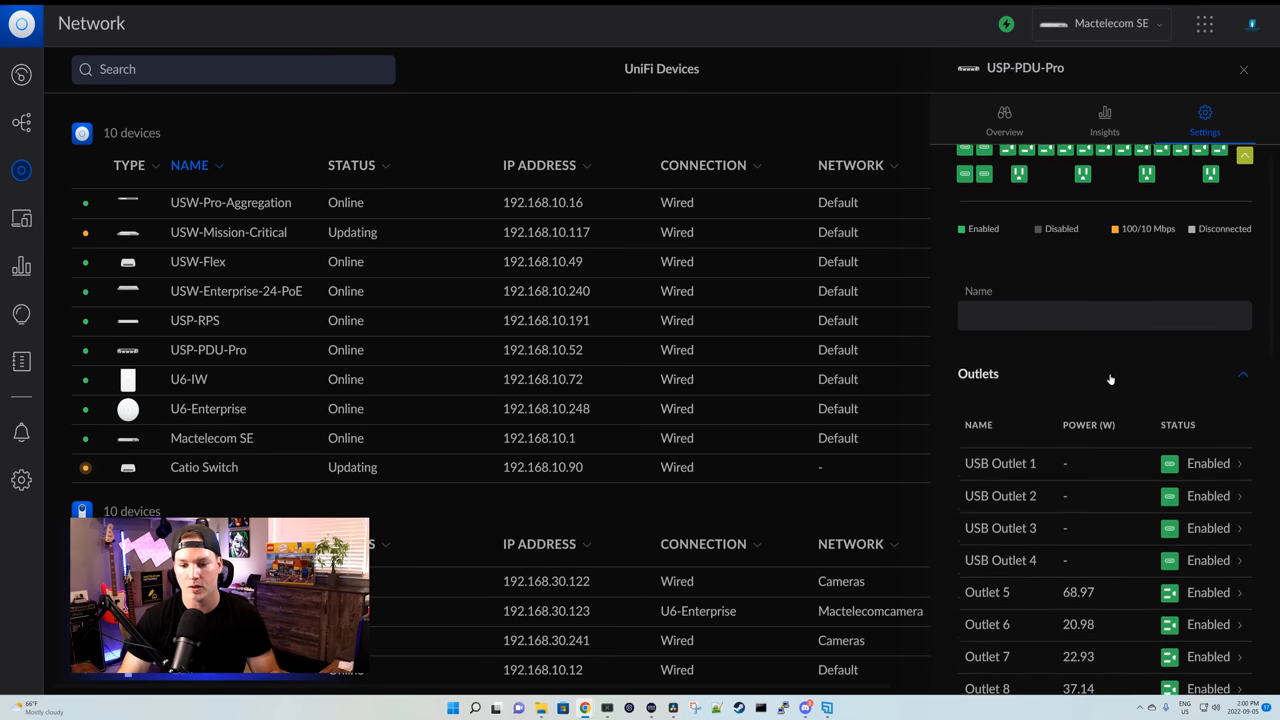
{"action": "scroll", "scroll_direction": "down", "scroll_amount": 3}
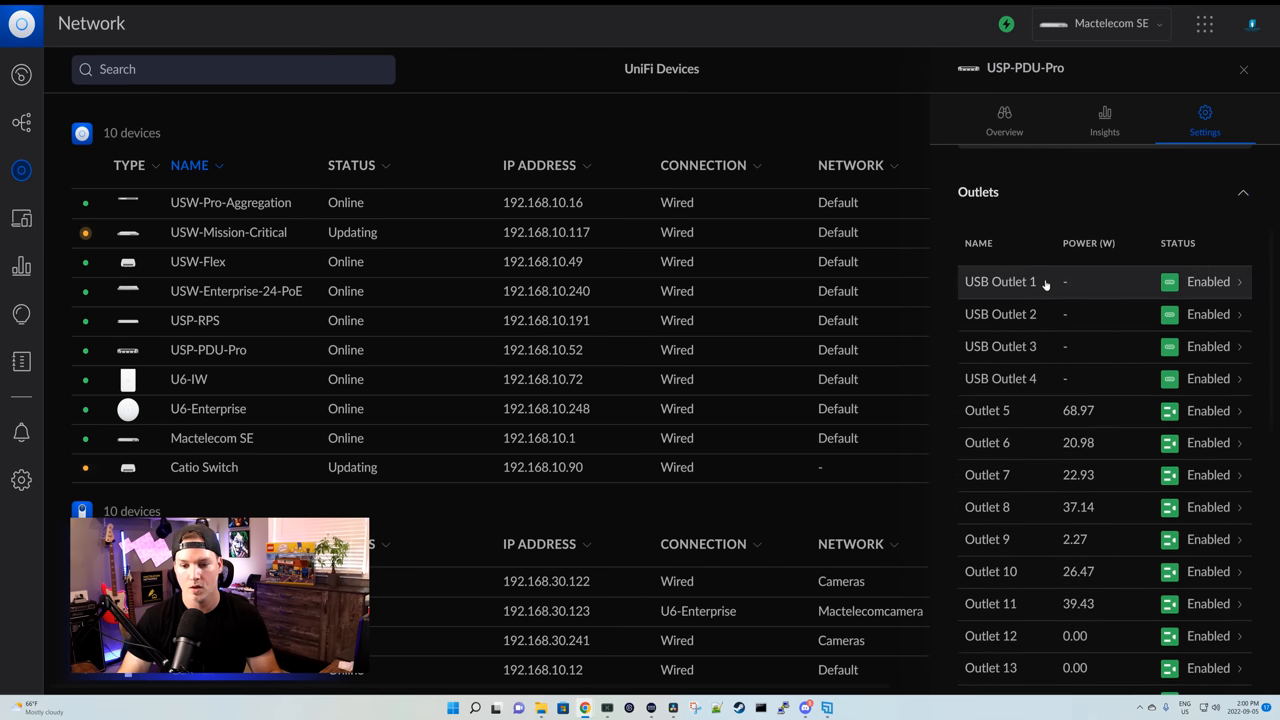
{"action": "scroll", "scroll_direction": "down", "scroll_amount": 3}
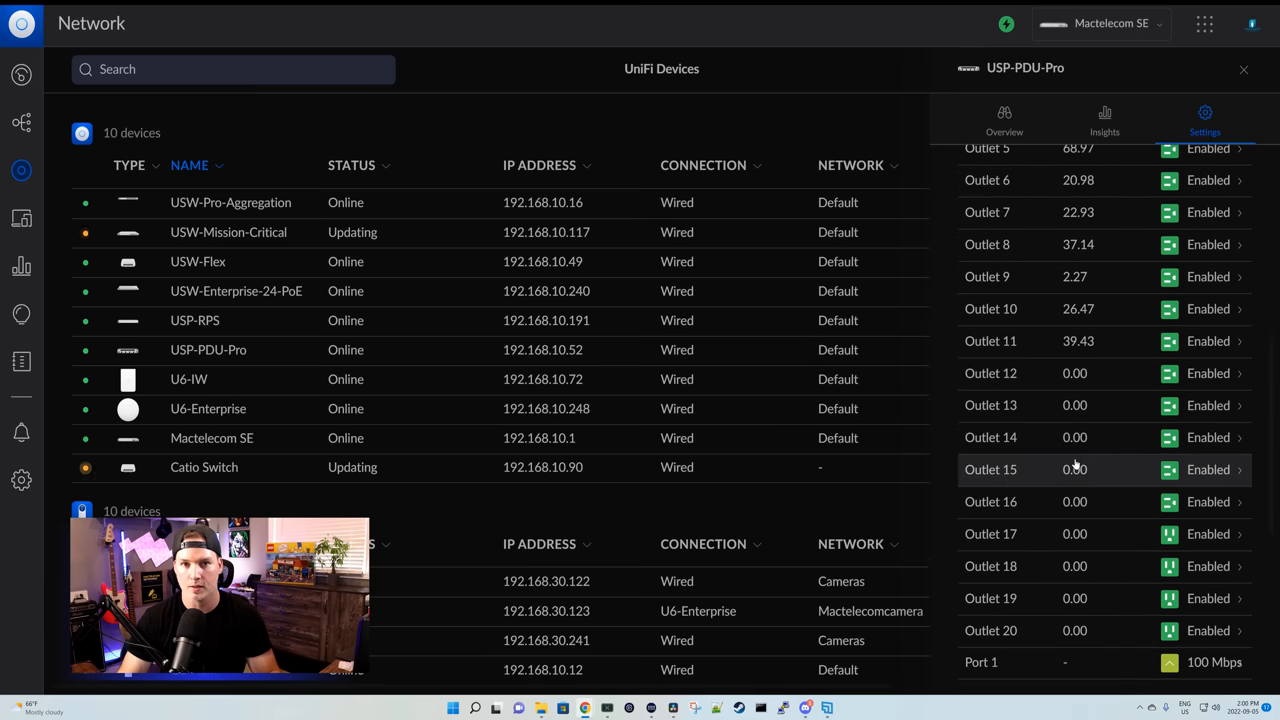
{"action": "scroll", "scroll_direction": "down", "scroll_amount": 3}
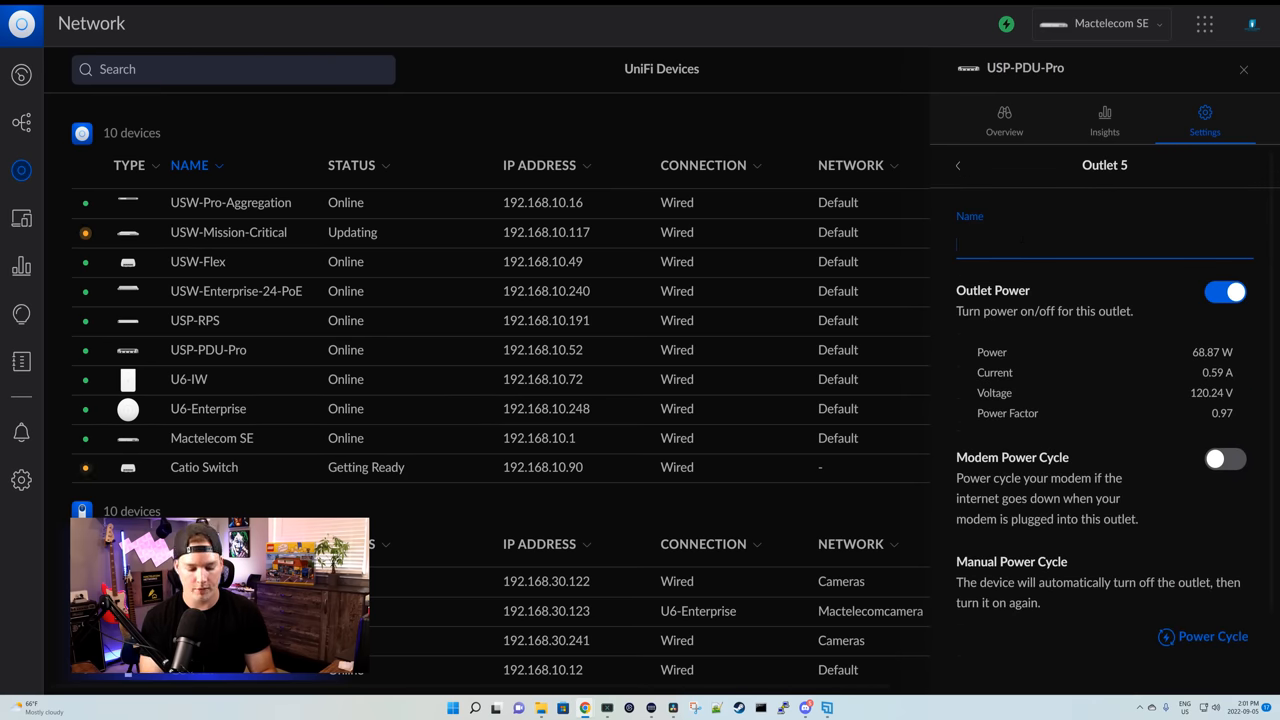
Step: Enter 'UDM SE' as Outlet 5's name
{"action": "type", "text": "UDM SE"}
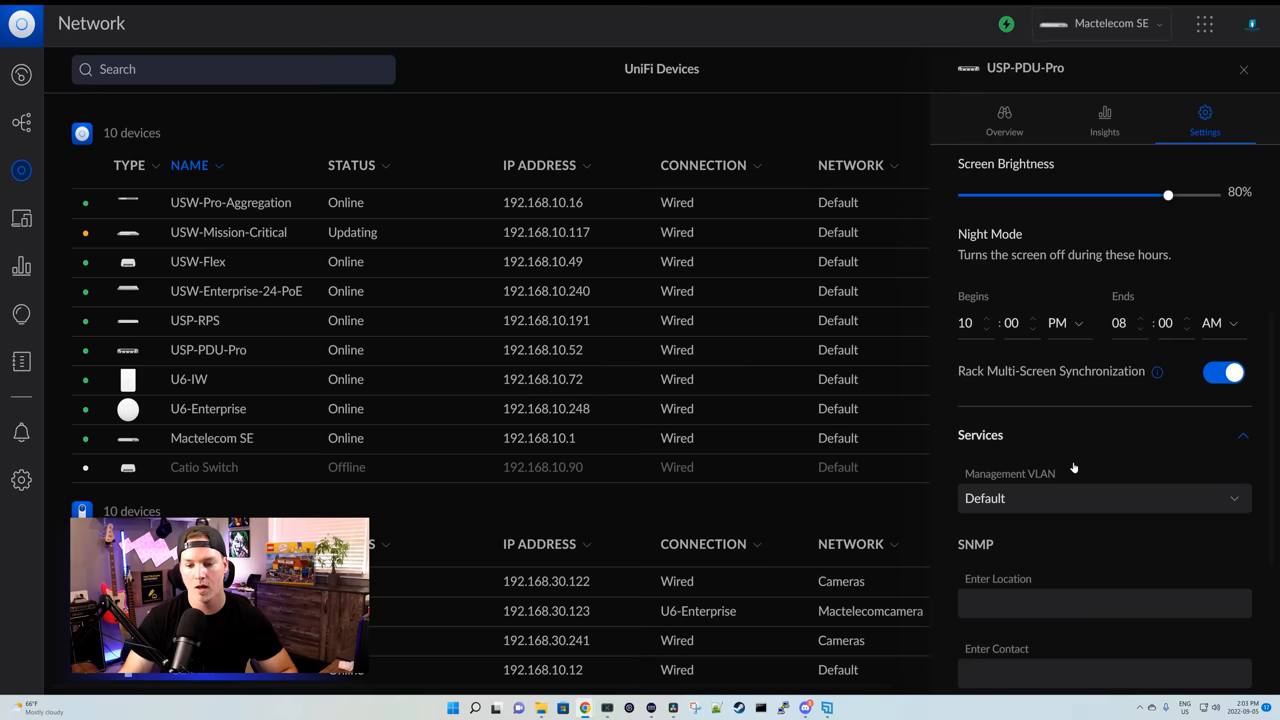
Step: Scroll through the Screen, Services, Network and Manage settings sections
{"action": "scroll", "scroll_direction": "down", "scroll_amount": 3}
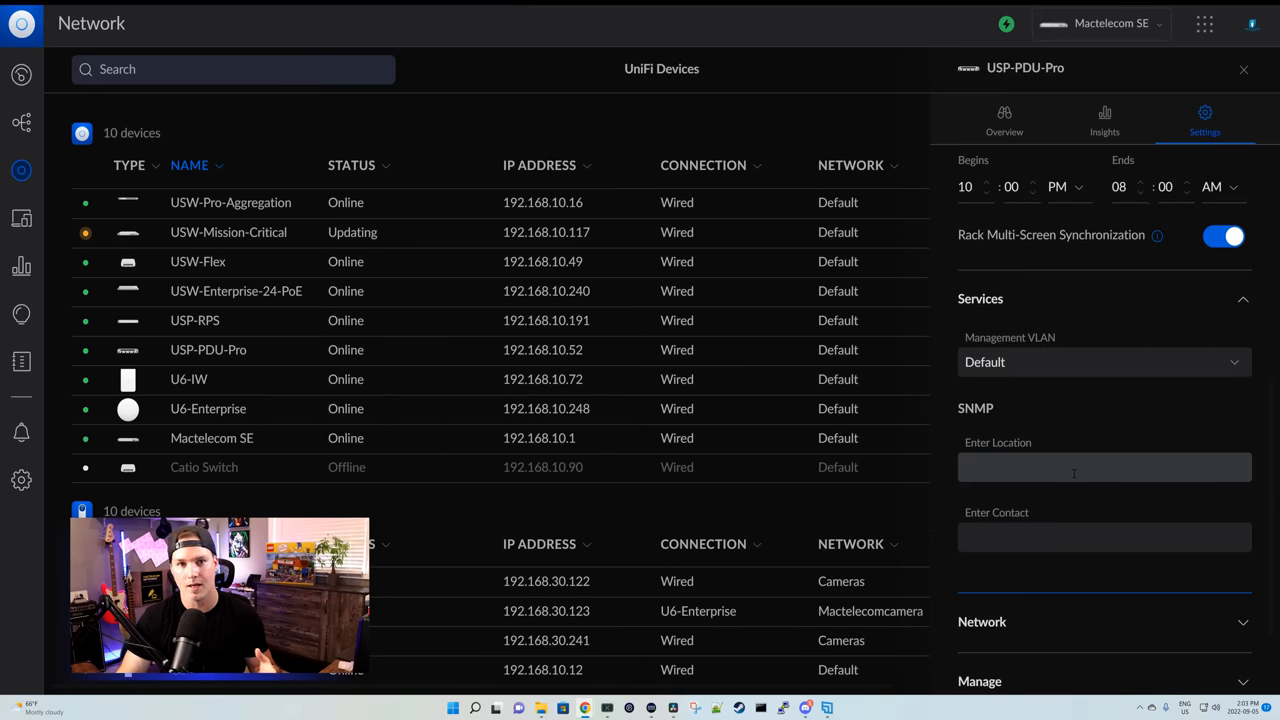
{"action": "scroll", "scroll_direction": "down", "scroll_amount": 3}
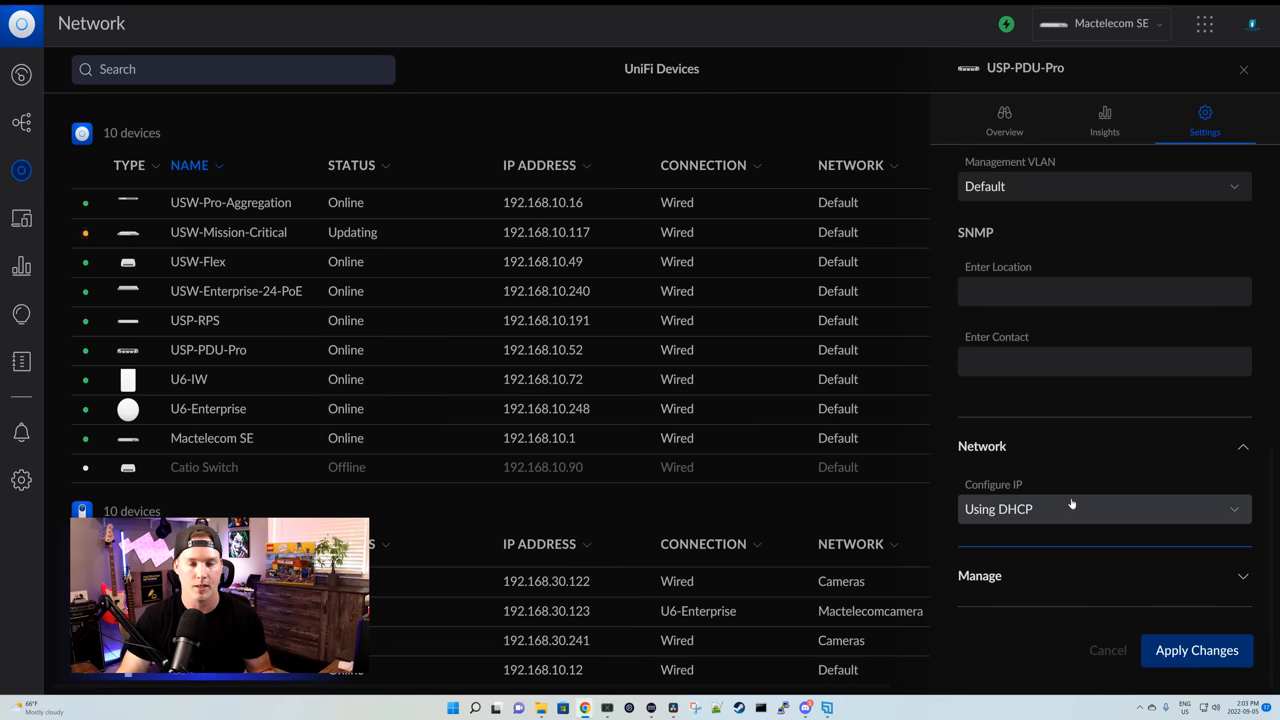
{"action": "scroll", "scroll_direction": "down", "scroll_amount": 3}
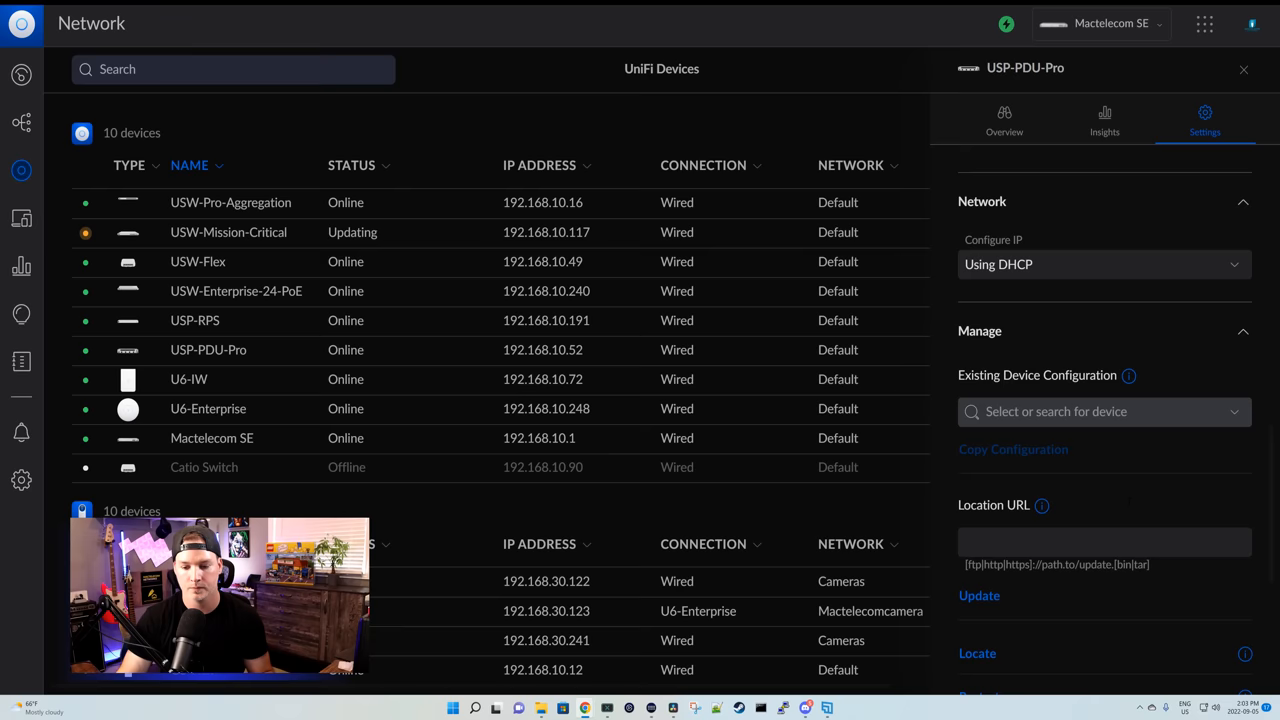
{"action": "scroll", "scroll_direction": "down", "scroll_amount": 3}
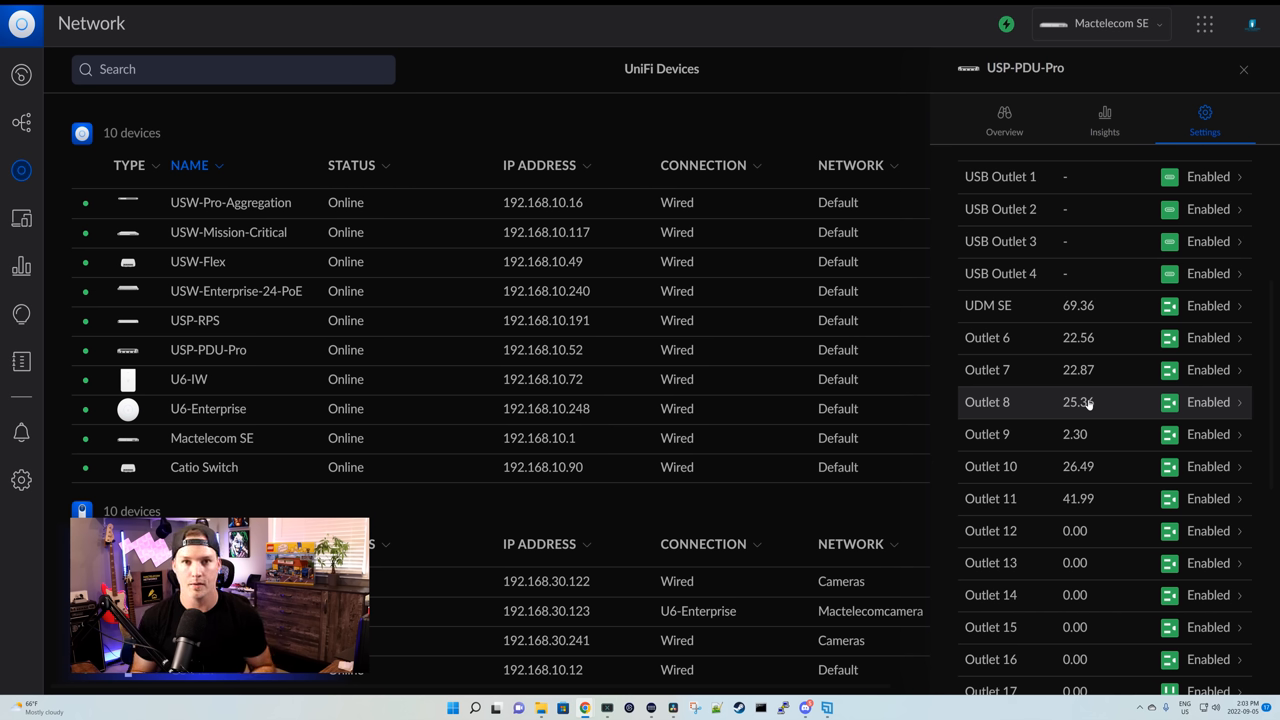
Step: Scroll the outlet list to check that Outlet 5 reads UDM SE
{"action": "scroll", "scroll_direction": "down", "scroll_amount": 3}
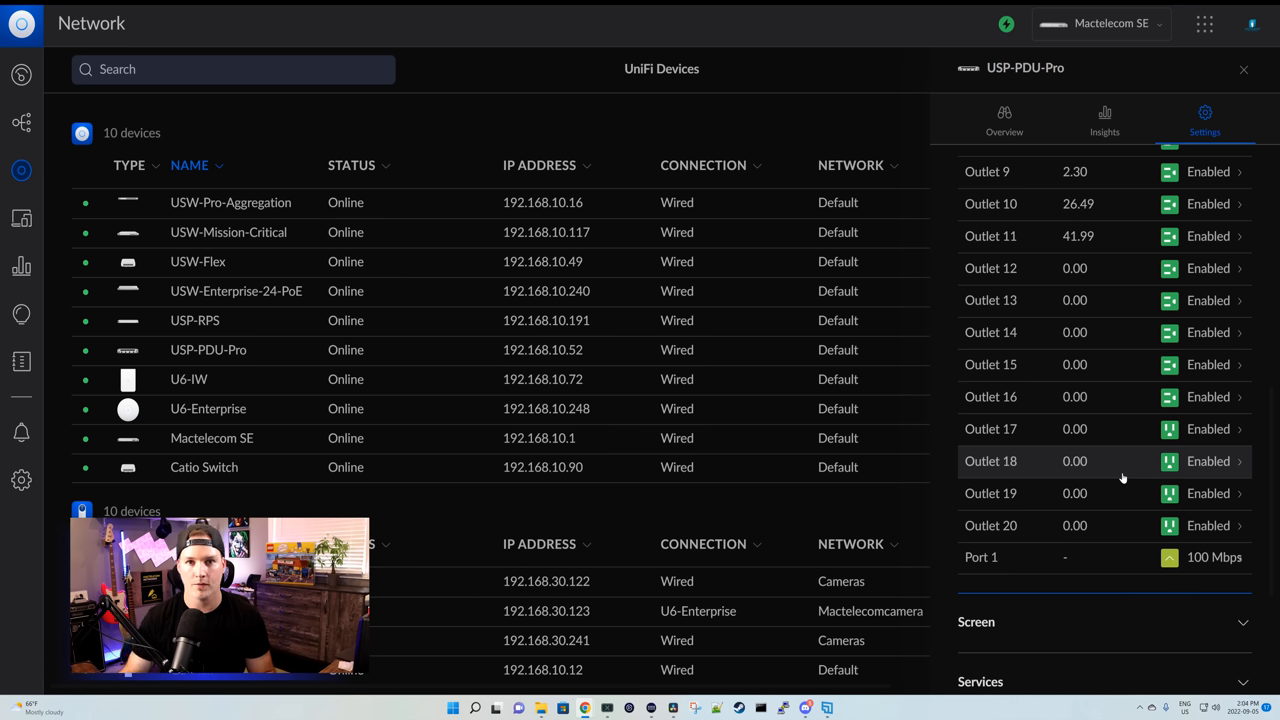